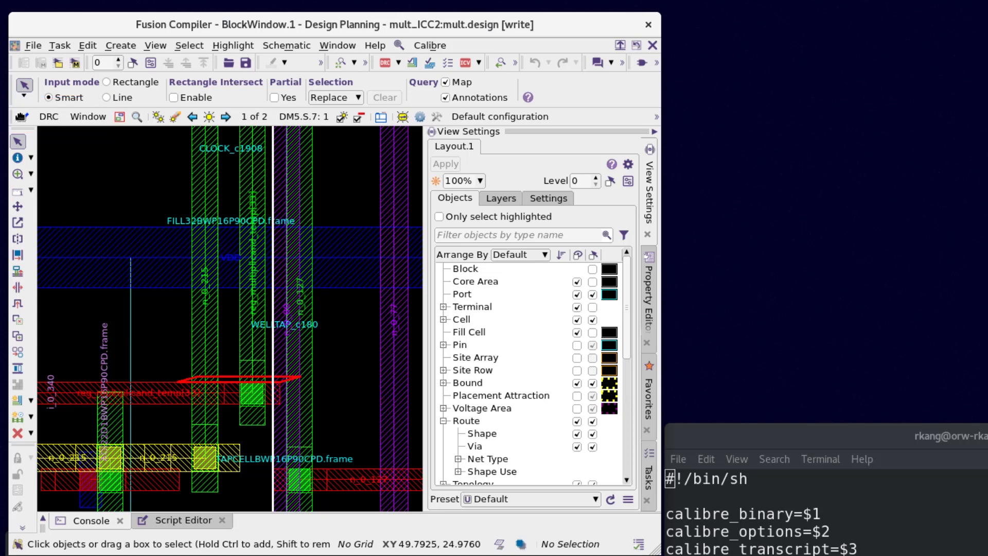
Jump to the M2.S.1 violation from the check list and switch the Calibre flow from DRC to Fill
click(306, 116)
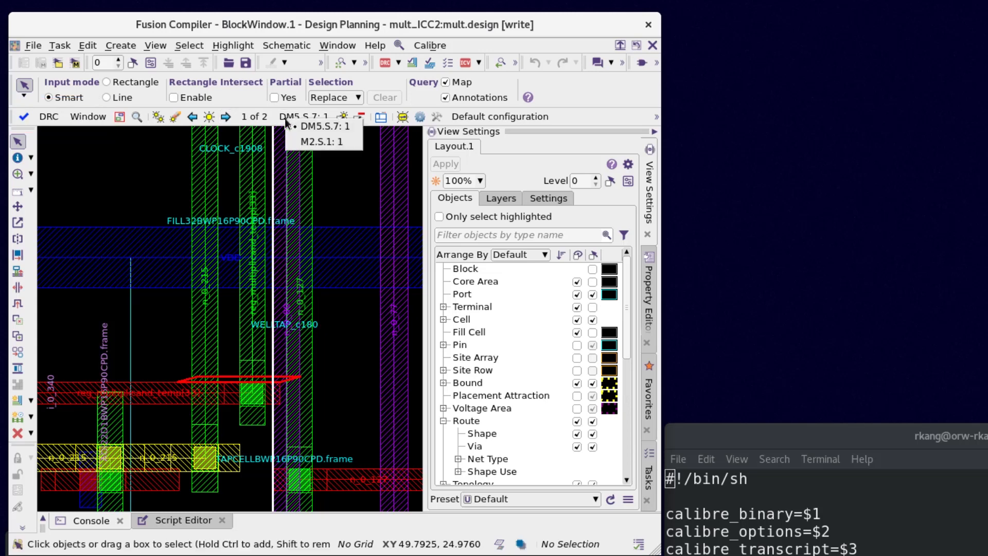
click(226, 116)
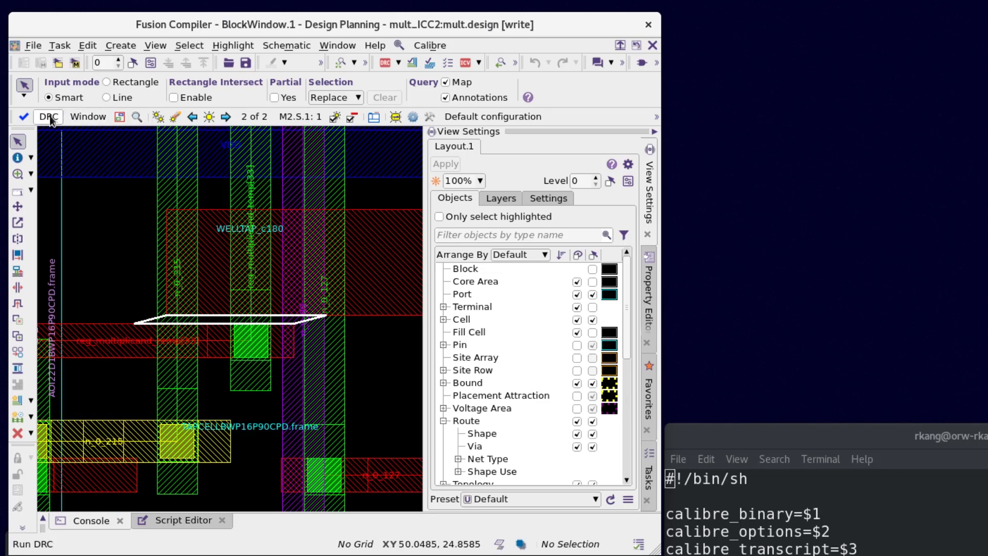
click(49, 116)
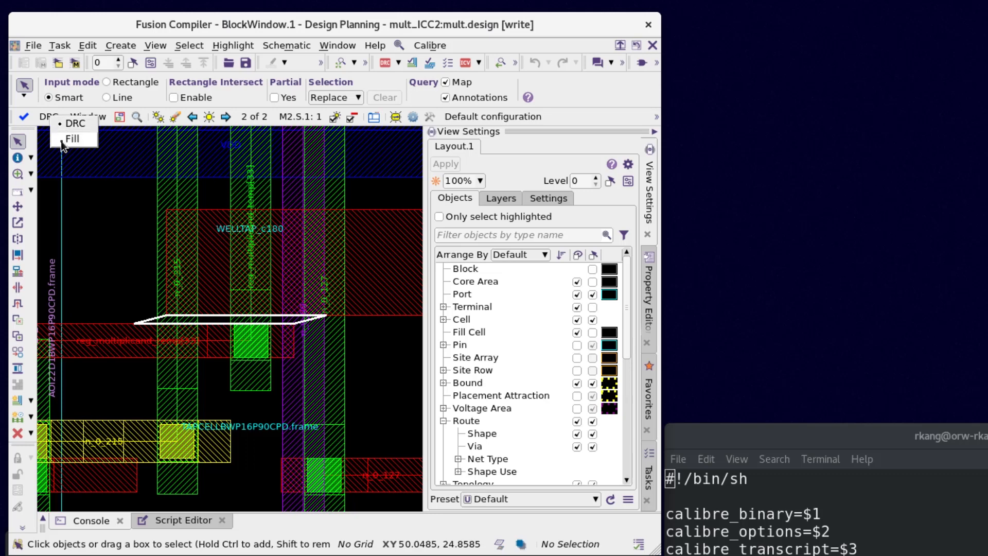
click(75, 122)
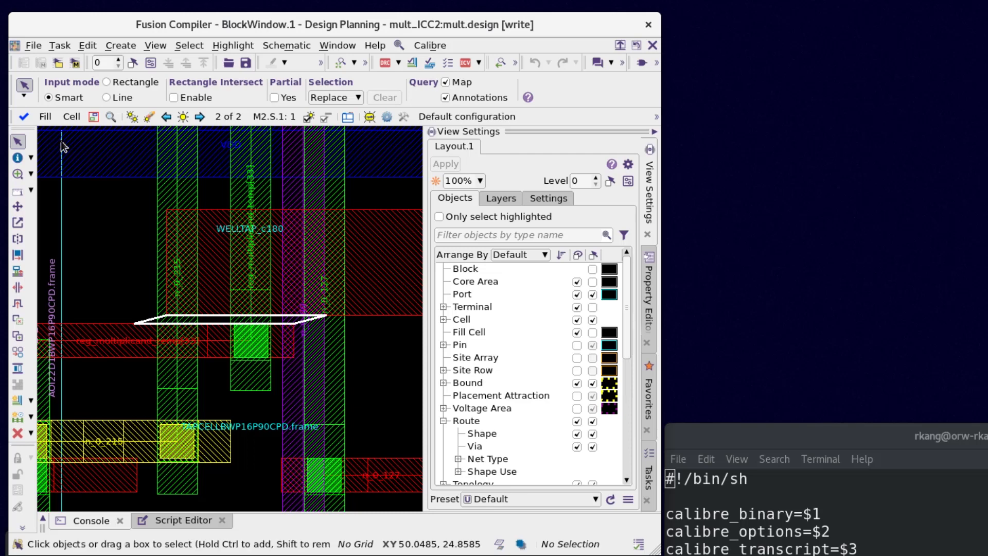
mouse_move(366, 124)
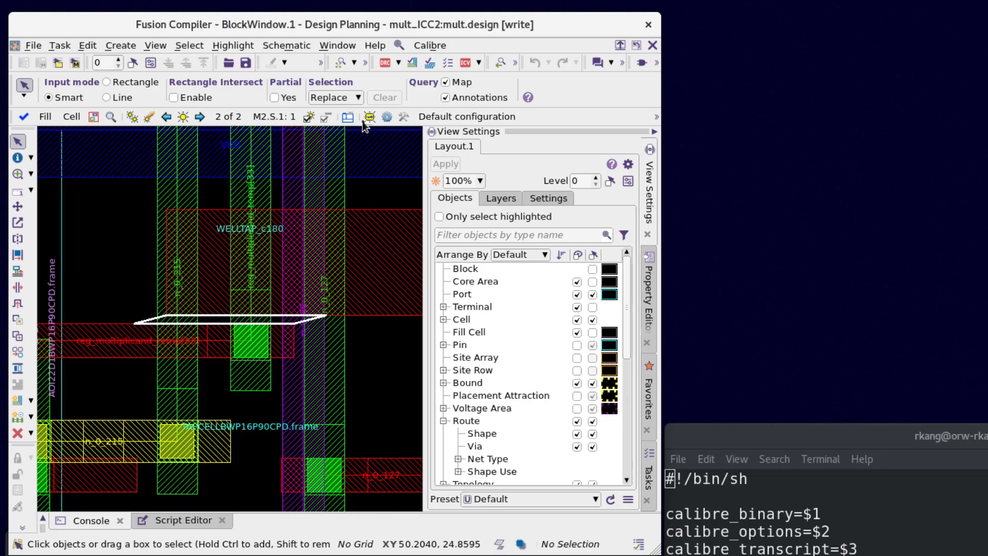
Review the RealTime batch run settings in the Options dialog and confirm them
click(387, 116)
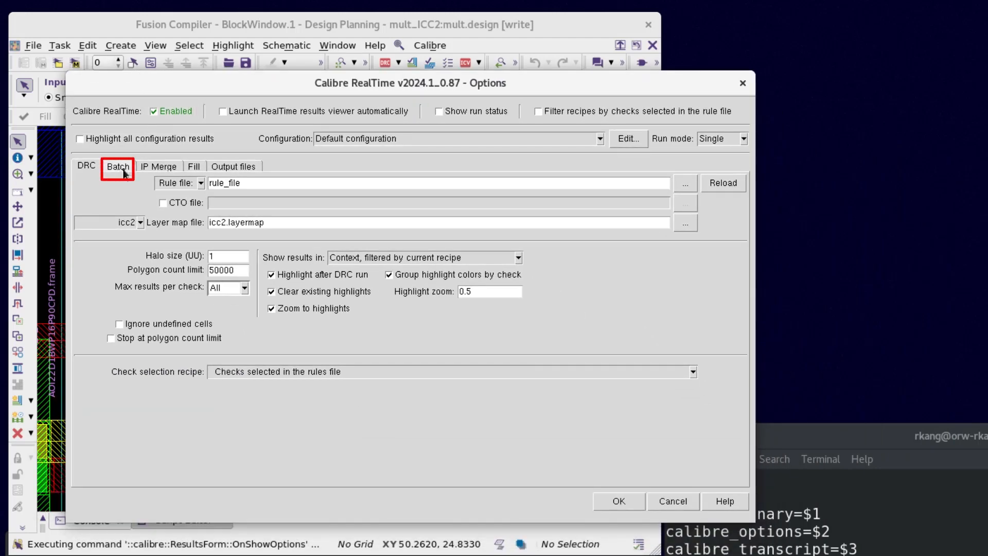
click(118, 166)
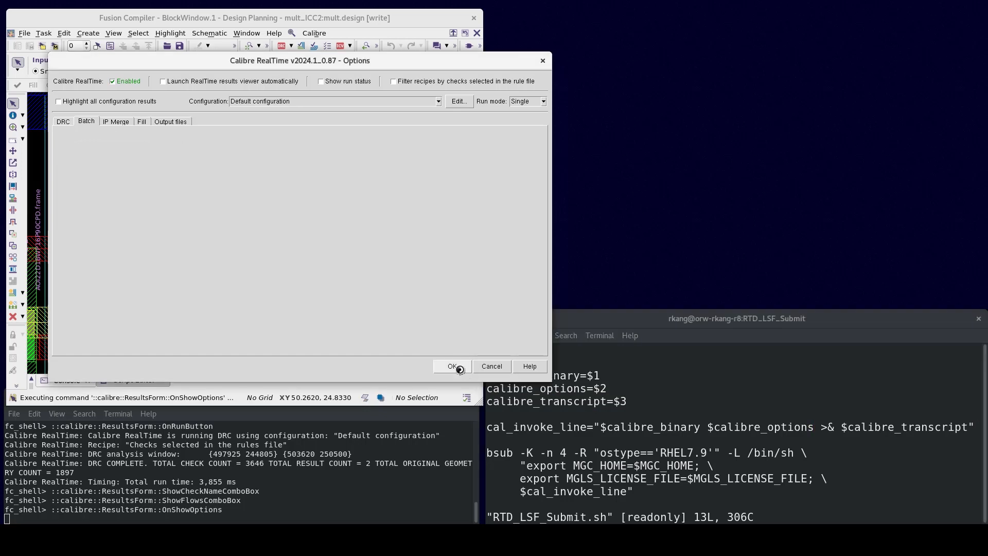
click(452, 367)
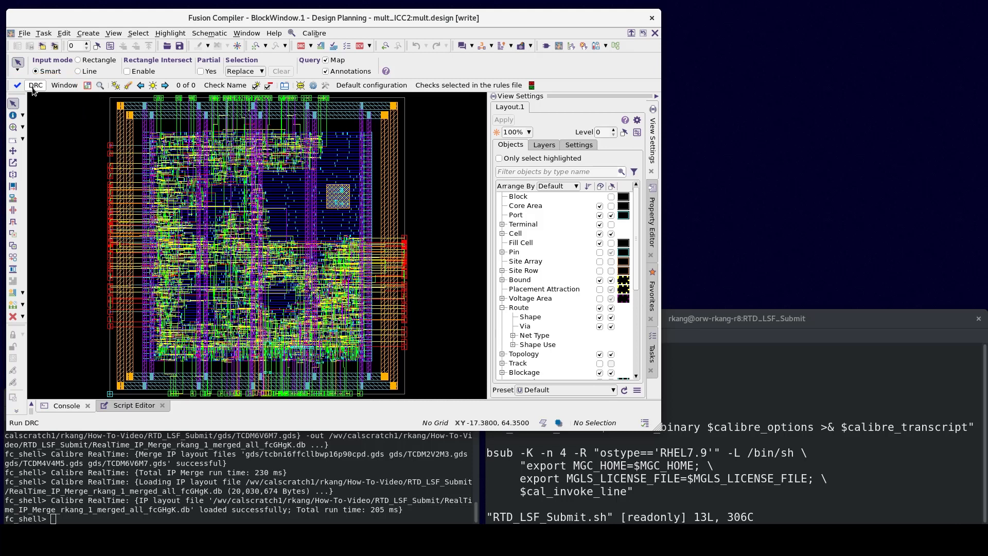
Attempt a batch Fill run and dismiss the 'fill output not generated' error
click(35, 86)
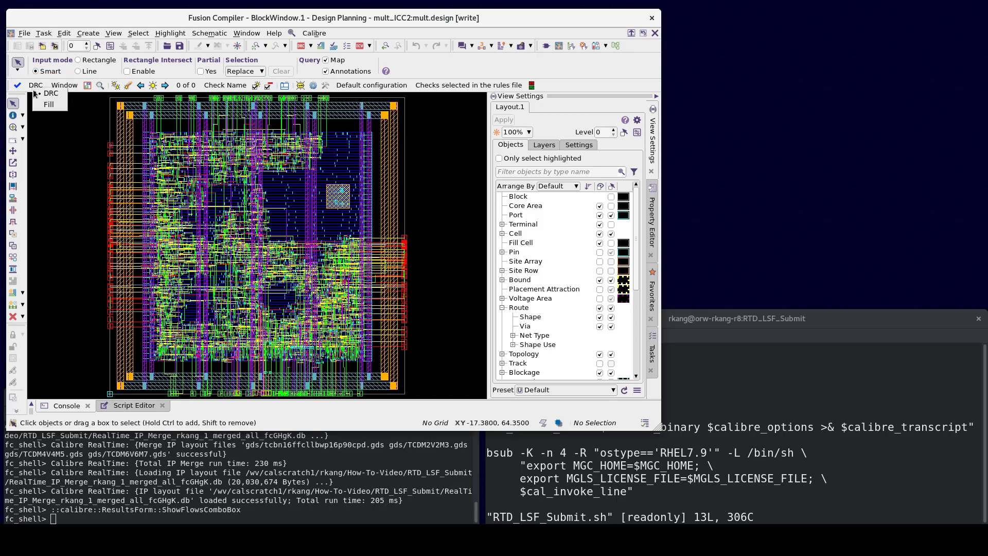
mouse_move(49, 105)
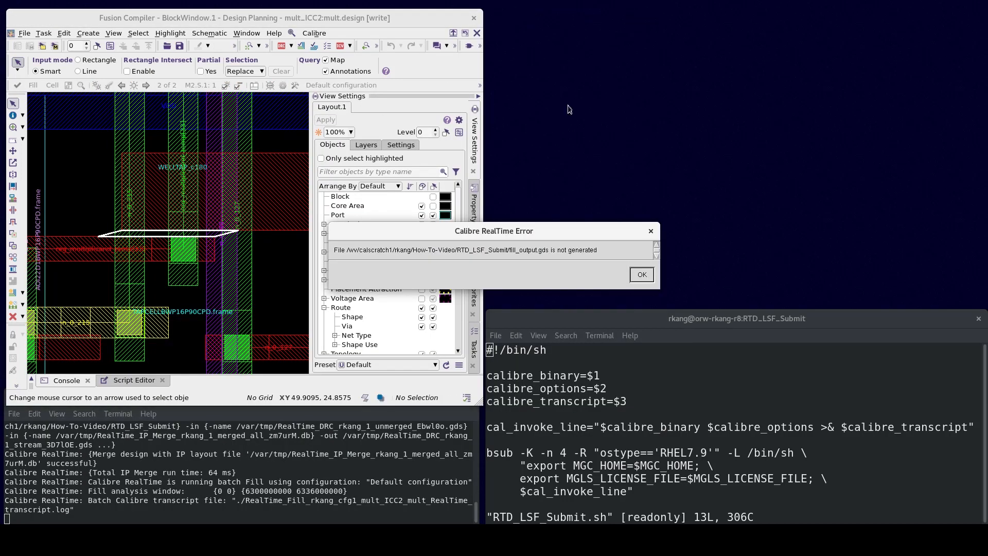
click(641, 274)
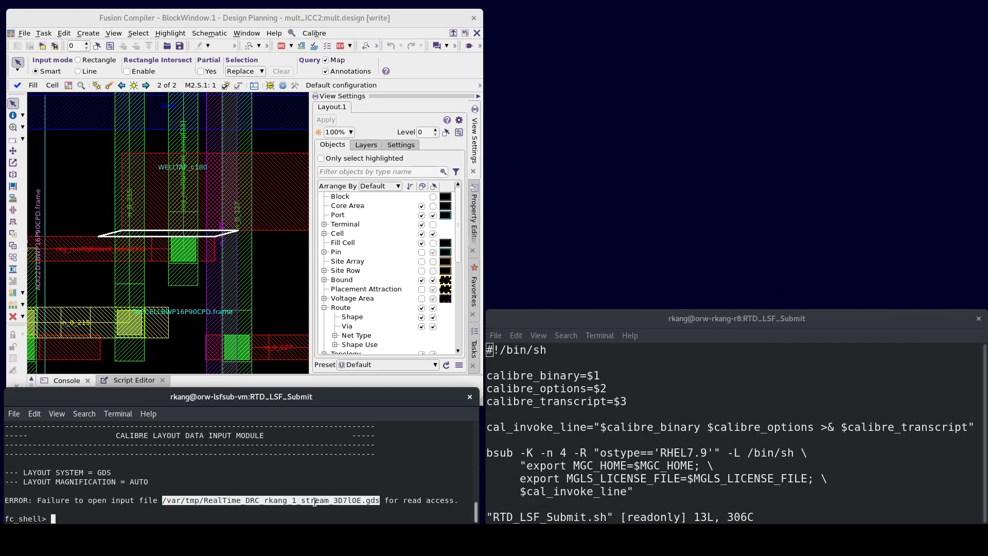
Exit fc_shell, point MGC_TMPDIR at $PWD and relaunch with open_design.tcl
text(exit)
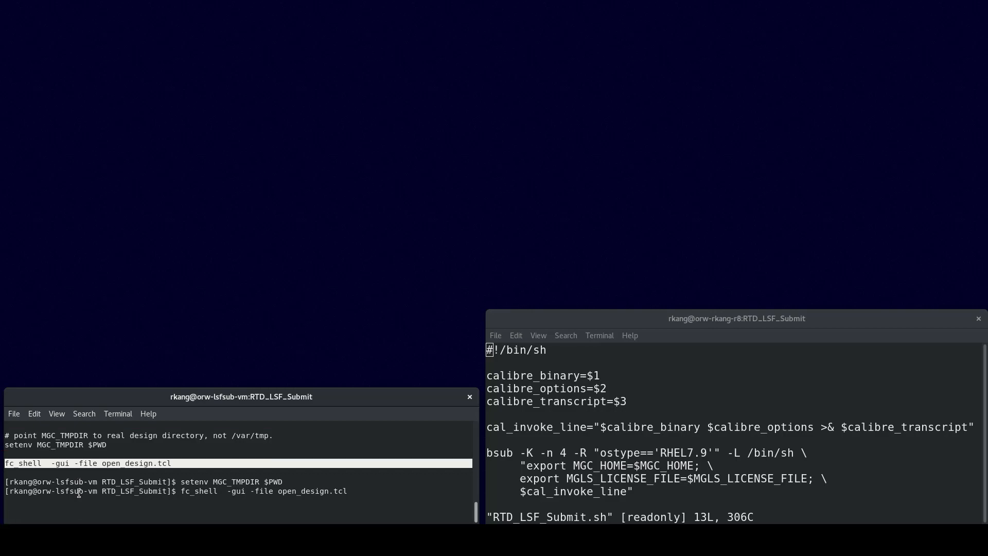
key(Return)
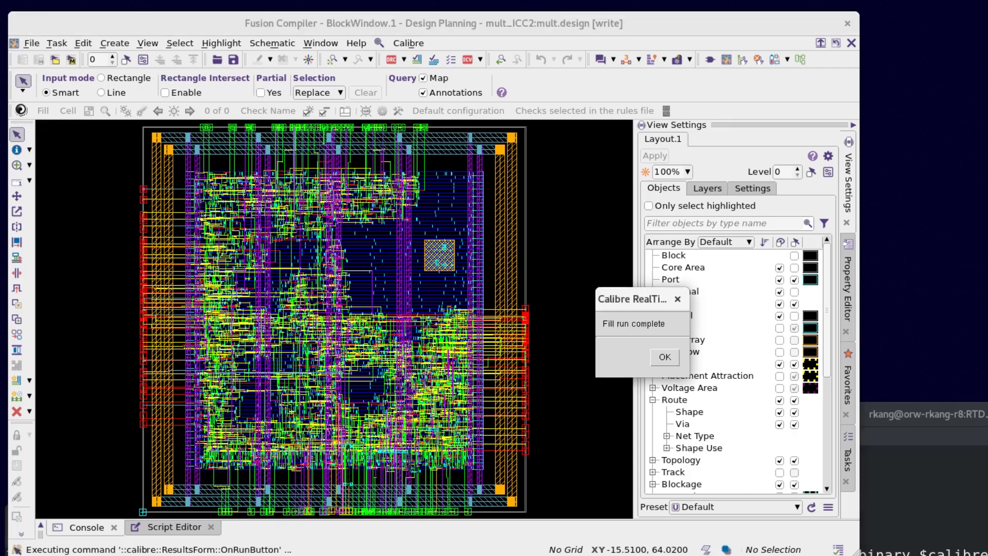
Acknowledge the 'Fill run complete' notice over the full-chip layout
click(663, 358)
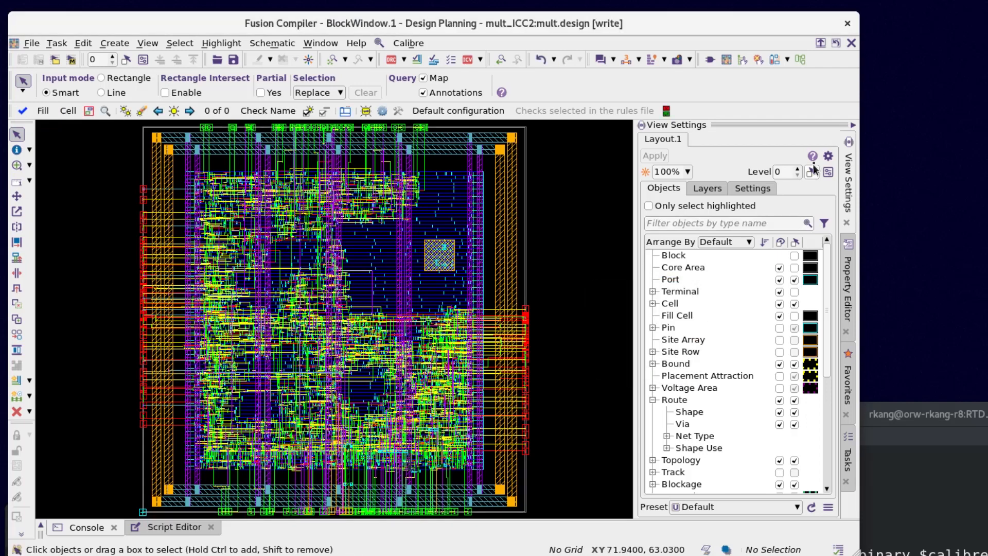